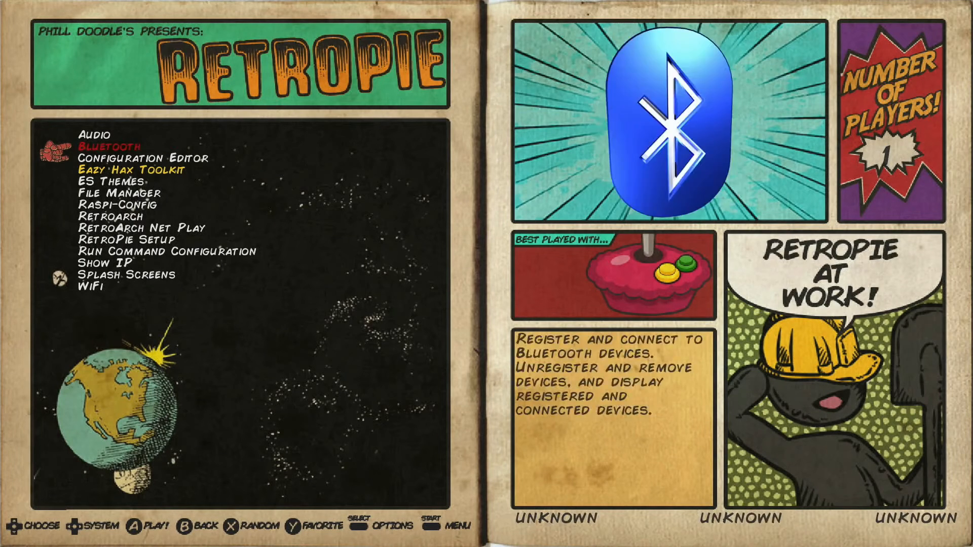
Launch Raspi-Config from the RetroPie settings list
{"action": "scroll", "scroll_direction": "down", "scroll_amount": 3}
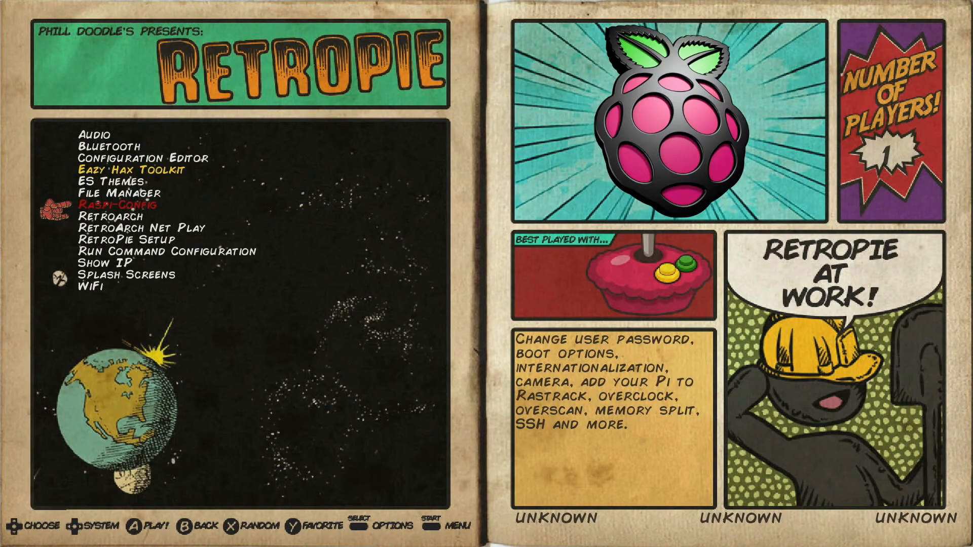
{"action": "left_click", "coordinate": [119, 203]}
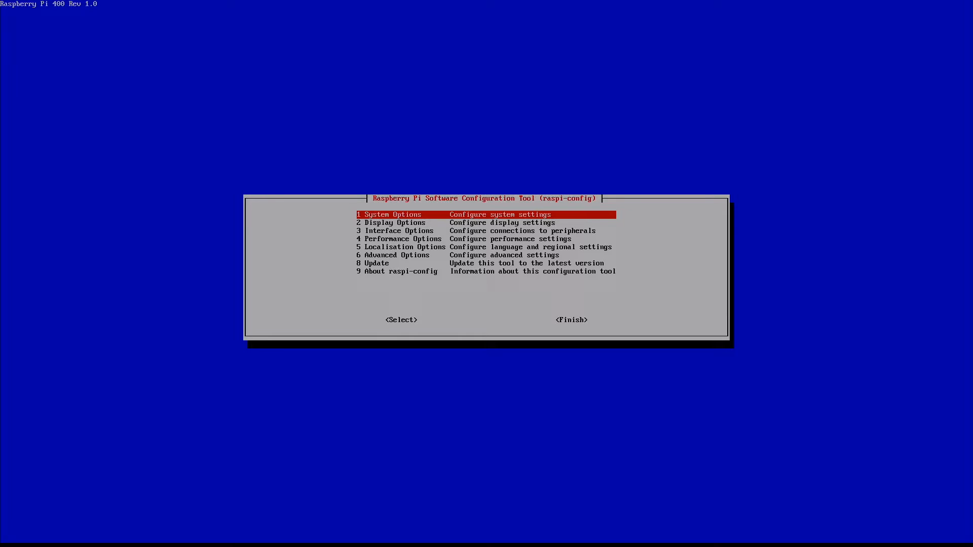
Enter 2 Display Options and highlight D1 Resolution ready to select
{"action": "key", "text": "Down"}
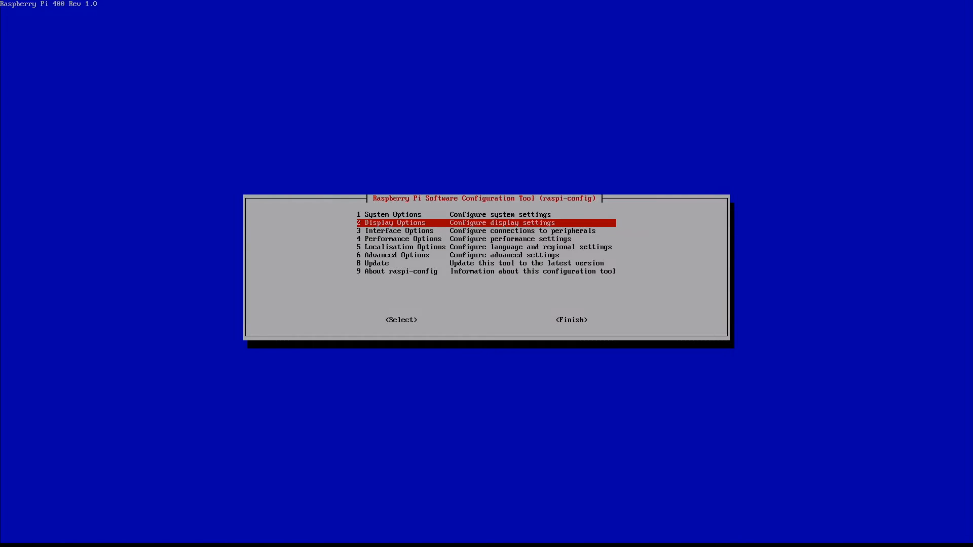
{"action": "key", "text": "Tab"}
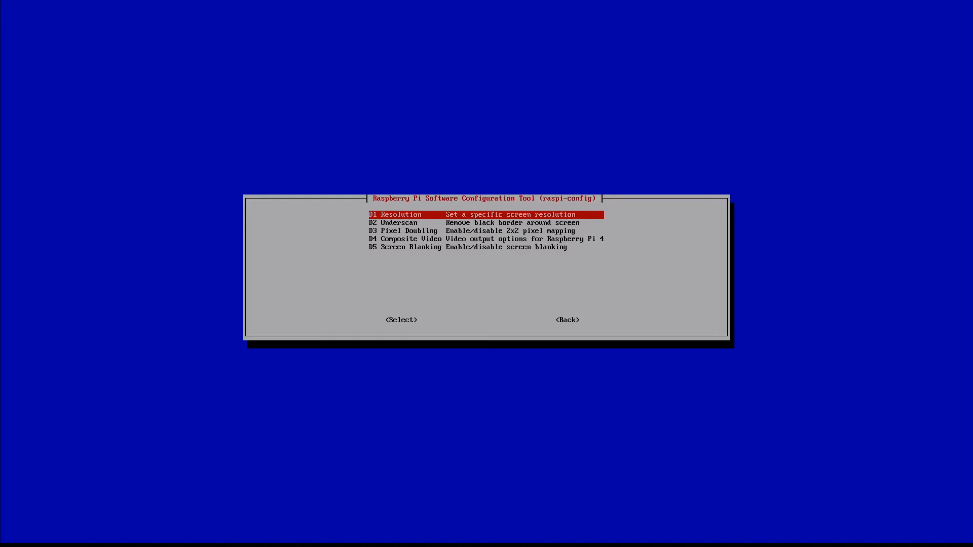
{"action": "key", "text": "Tab"}
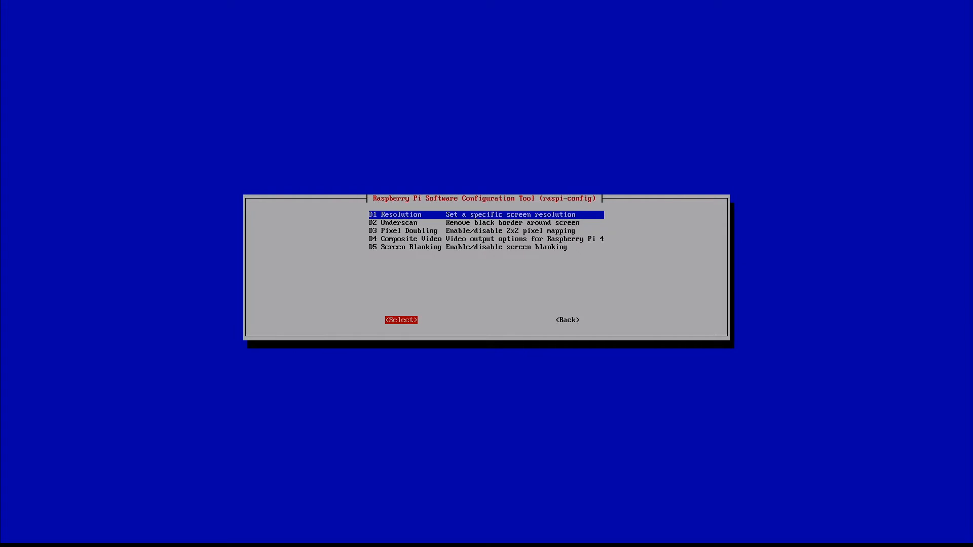
Choose CEA Mode 16 1920x1080 60Hz 16:9 as the resolution and confirm it
{"action": "left_click", "coordinate": [401, 319]}
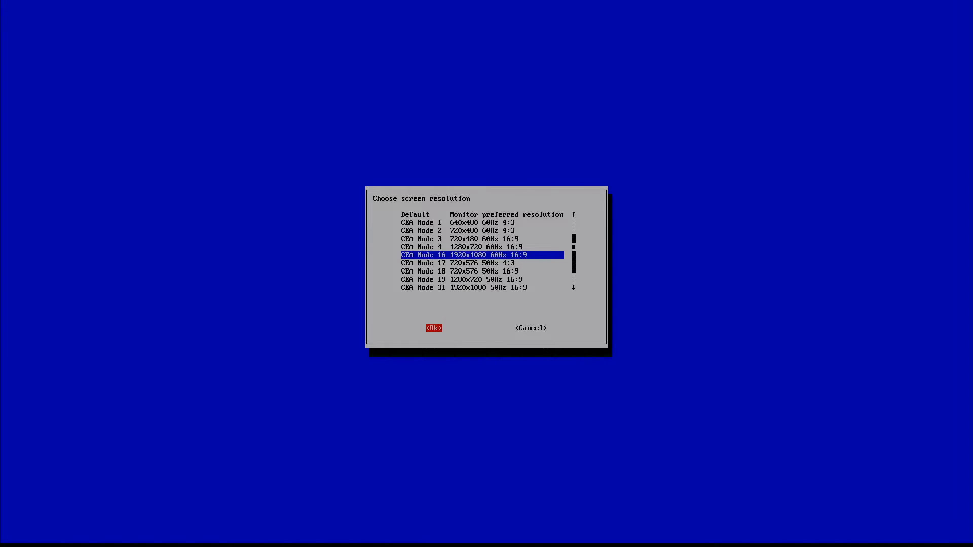
{"action": "left_click", "coordinate": [433, 327]}
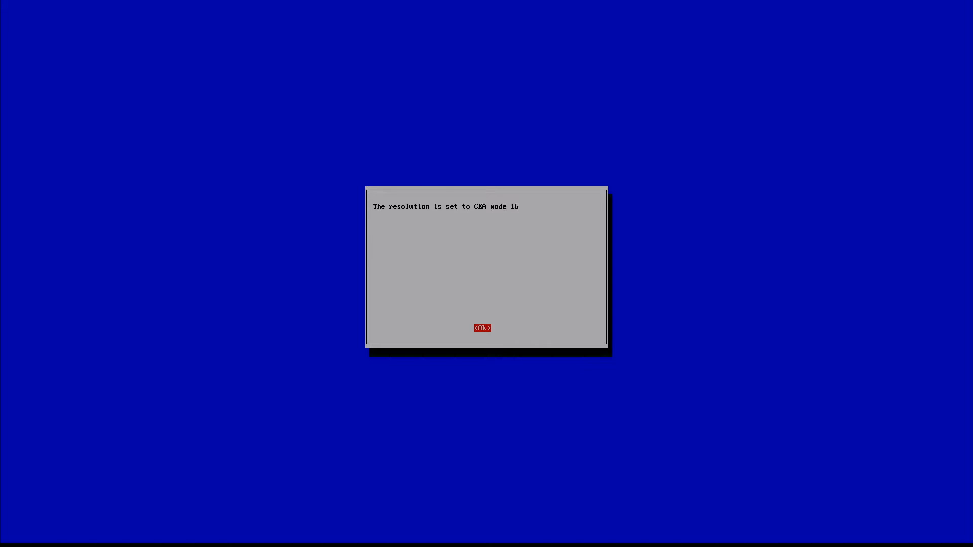
{"action": "left_click", "coordinate": [481, 327]}
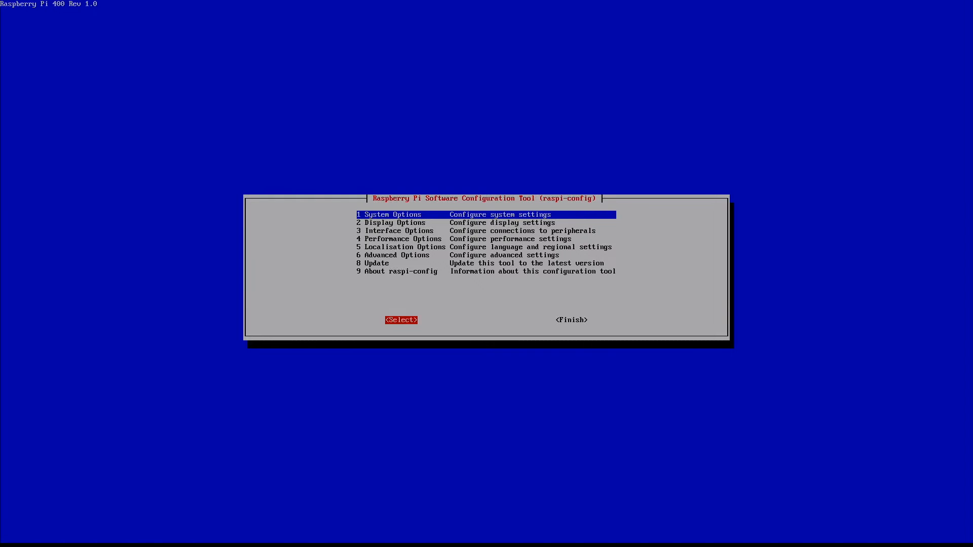
Finish raspi-config and answer No to rebooting now
{"action": "key", "text": "Tab"}
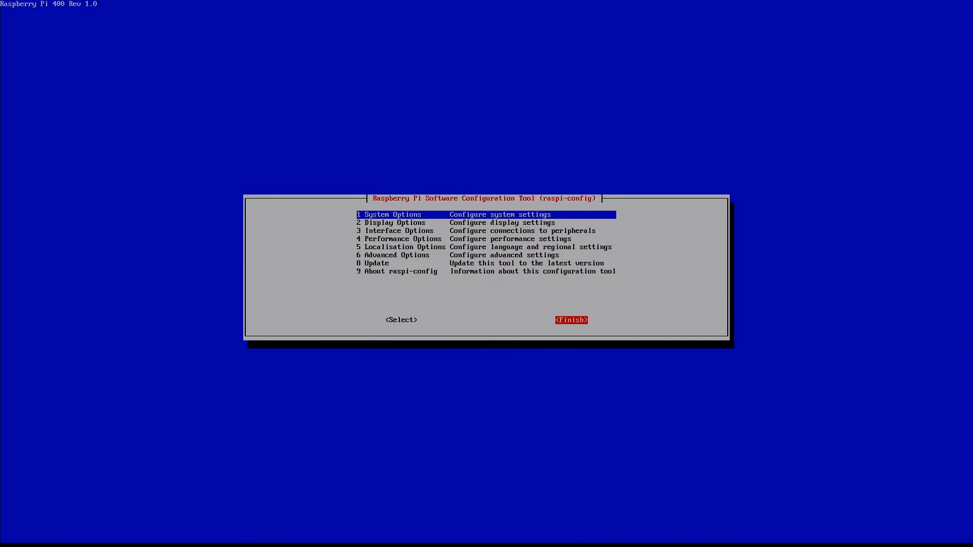
{"action": "left_click", "coordinate": [571, 319]}
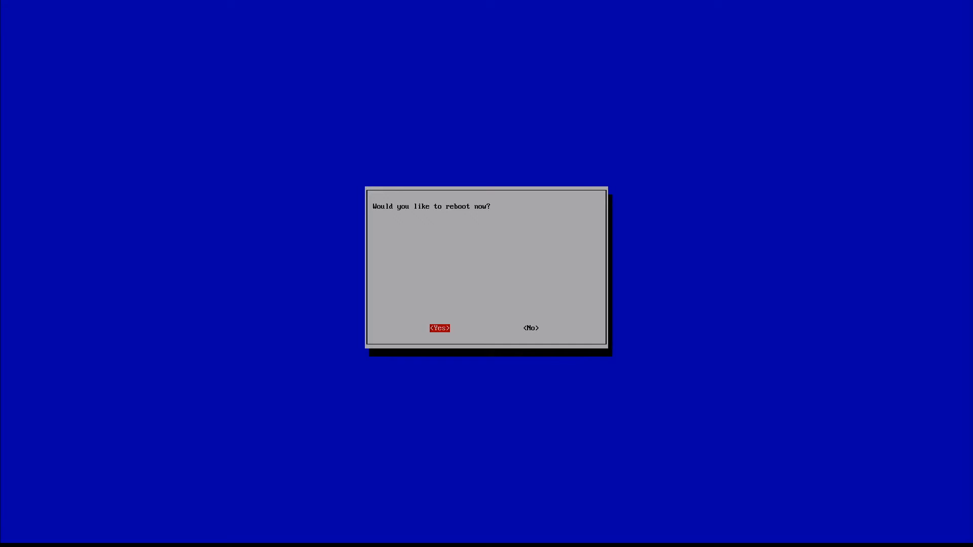
{"action": "key", "text": "Tab"}
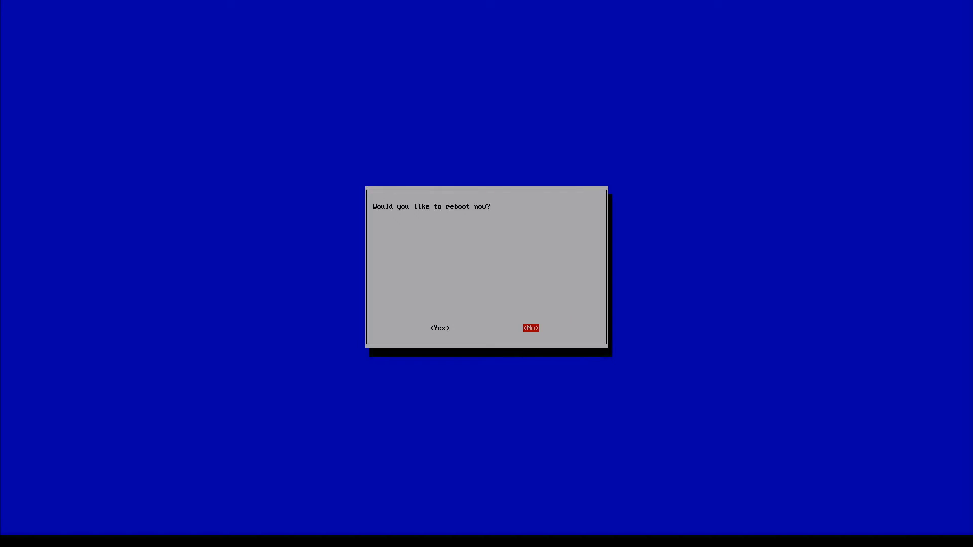
{"action": "left_click", "coordinate": [530, 327]}
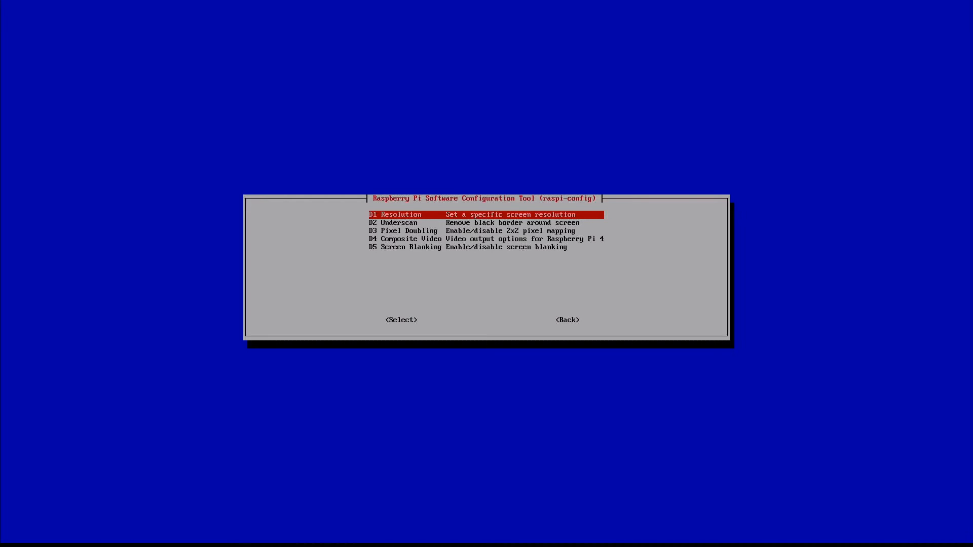
Reopen D1 Resolution to confirm CEA Mode 16 is still highlighted
{"action": "left_click", "coordinate": [401, 319]}
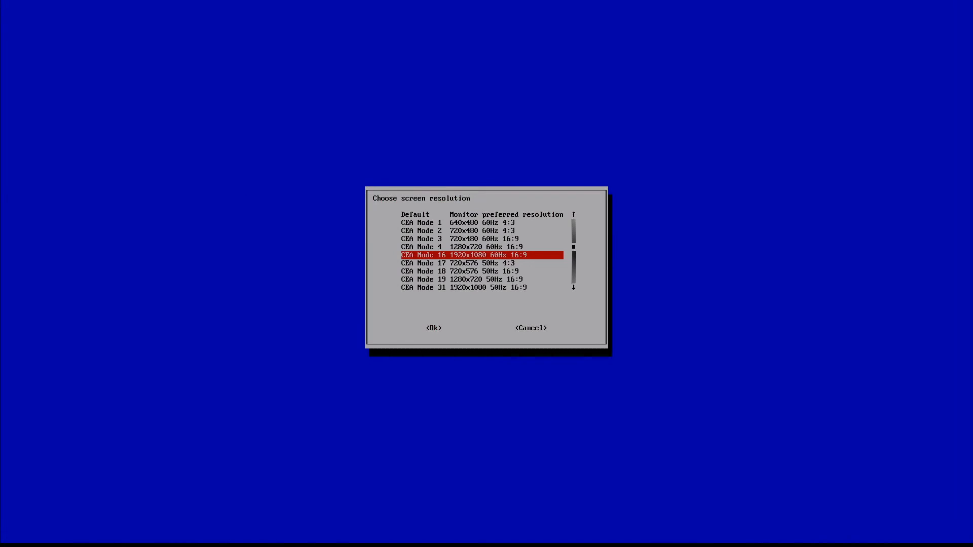